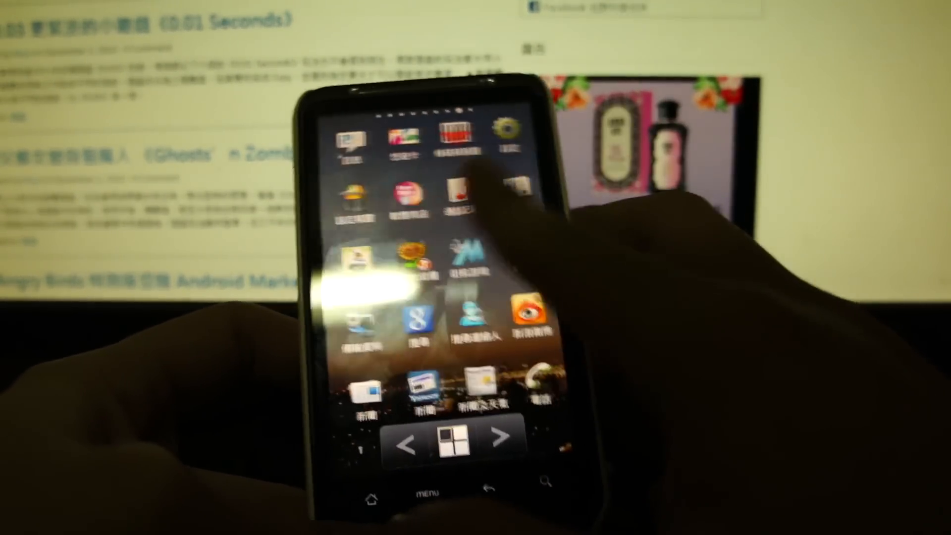
Step: Choose GO Launcher in the 'Complete action using' chooser so it replaces HTC Sense as home
scroll("left", 3)
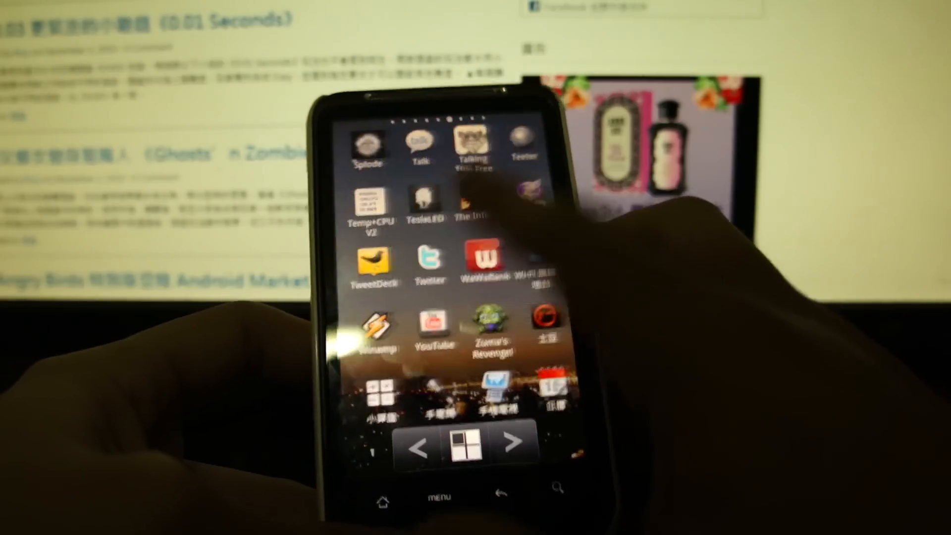
scroll("left", 3)
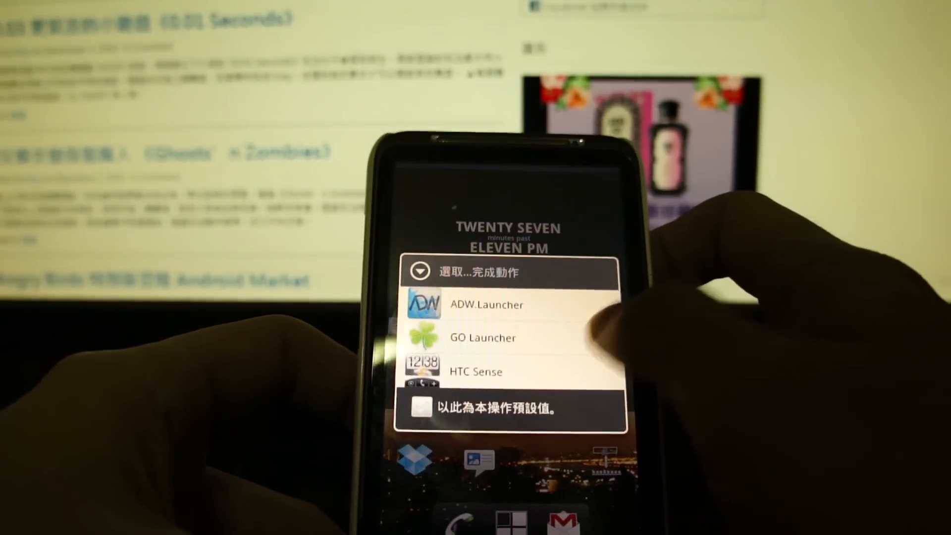
left_click(474, 372)
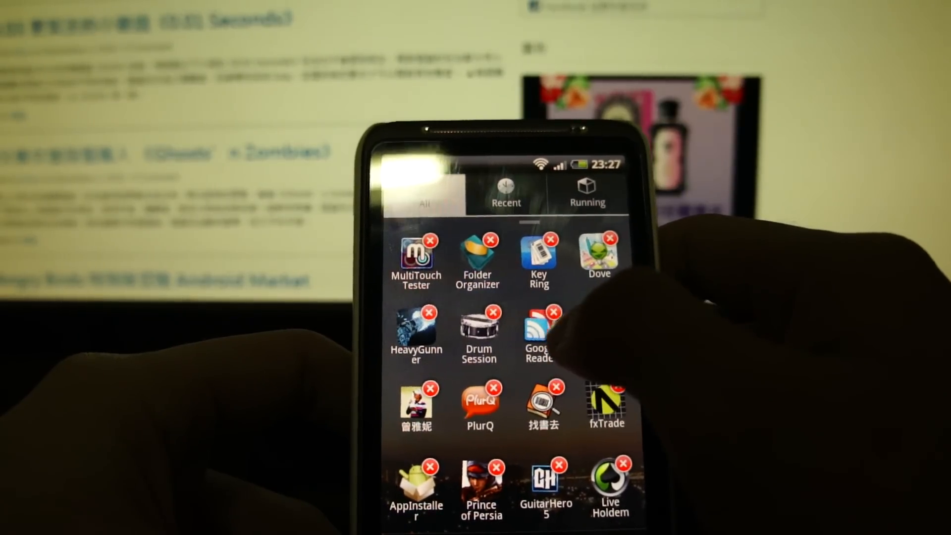
Step: Show the app drawer's All tab and page through the installed apps
left_click(553, 311)
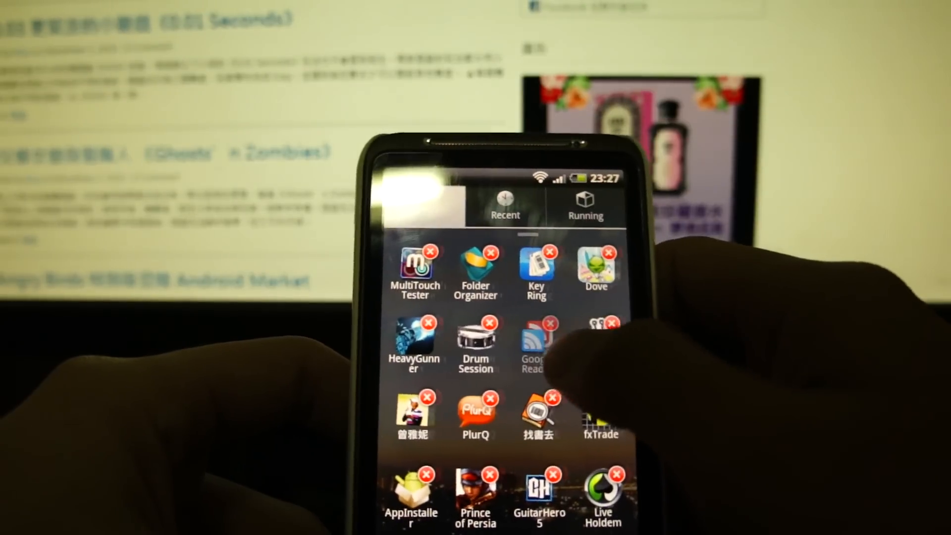
left_click(435, 203)
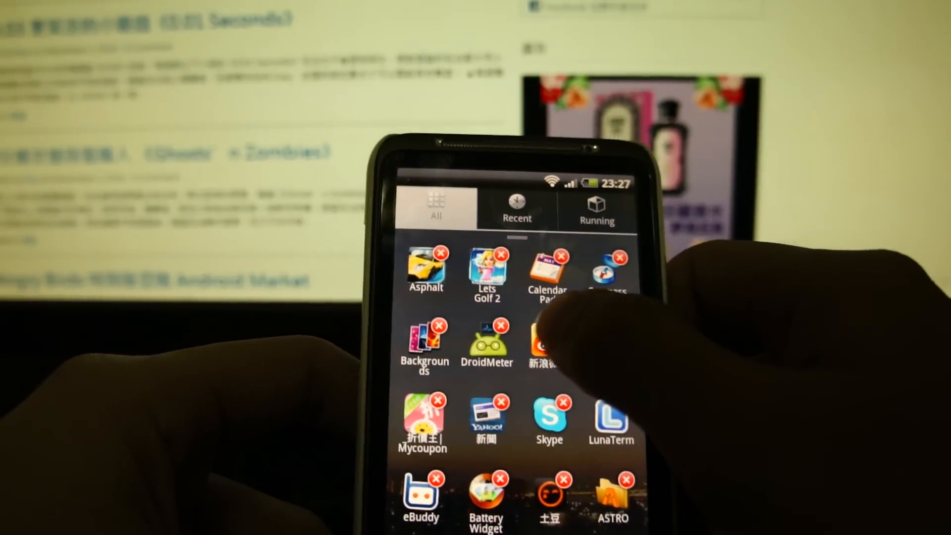
scroll("down", 3)
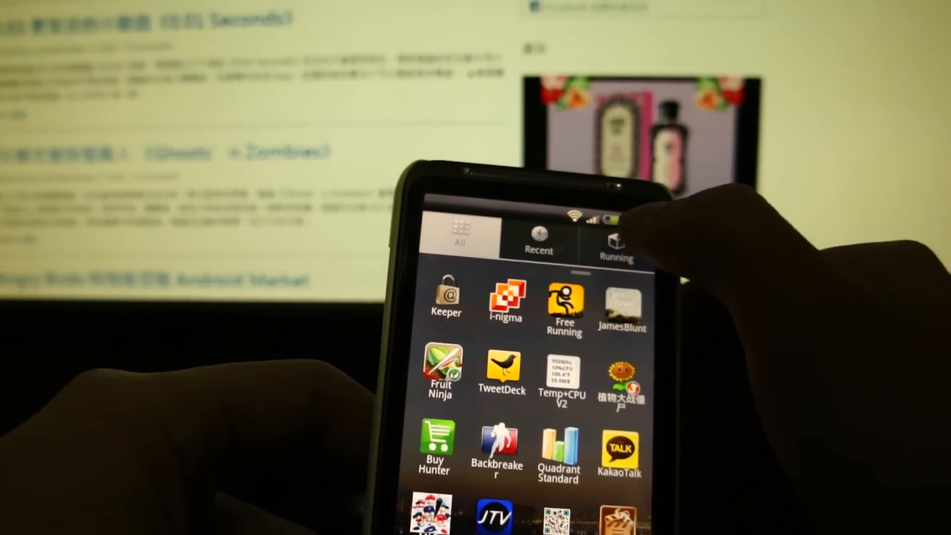
Step: Switch the drawer to the Running tab listing active apps with free and total memory
left_click(615, 240)
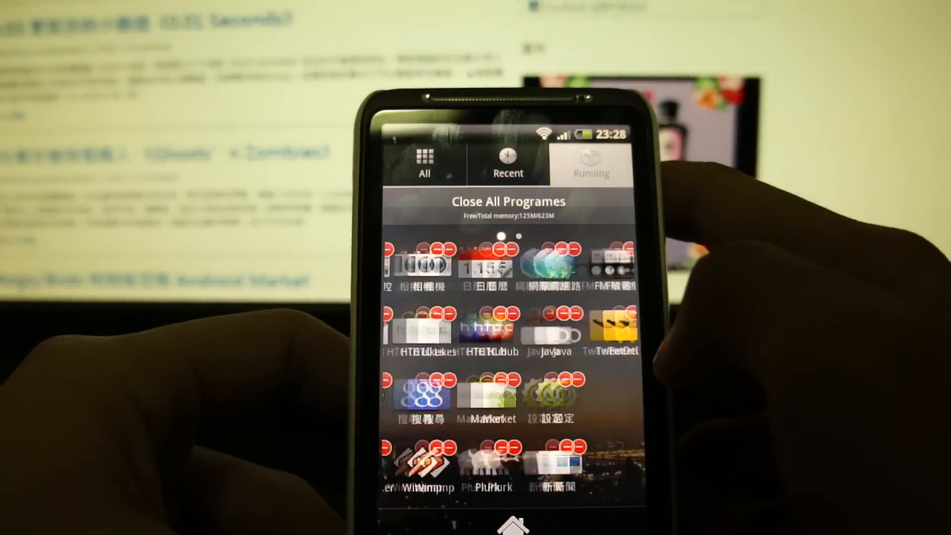
scroll("left", 3)
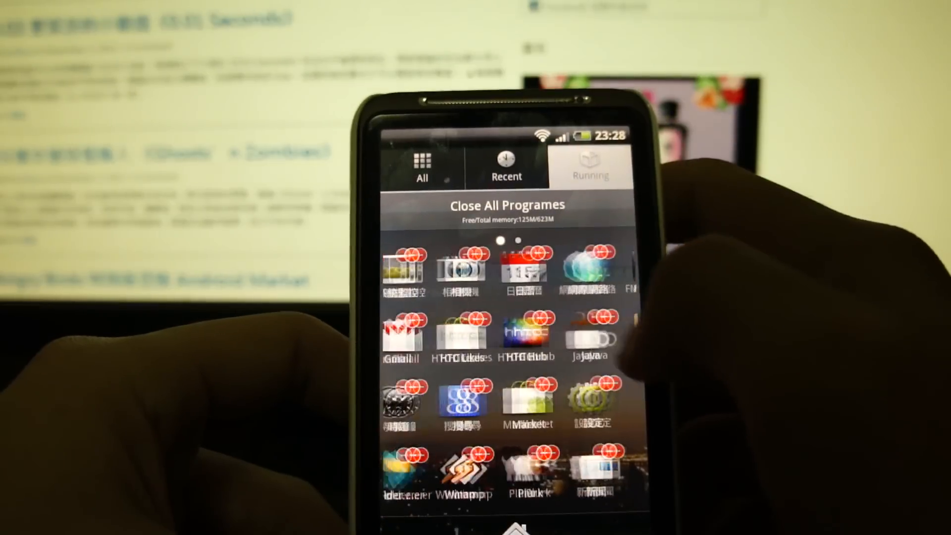